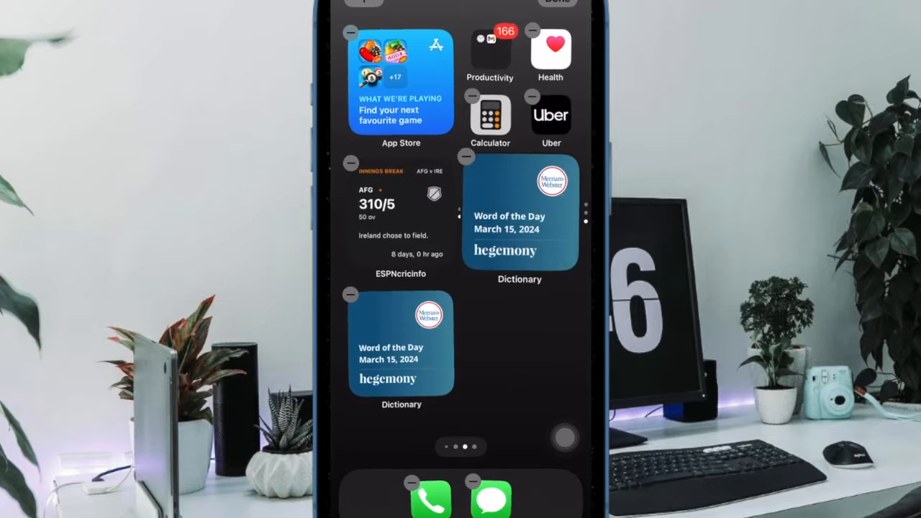
Open Cellular Data Options, showing roaming on, 5G Auto and Standard data mode
click(351, 163)
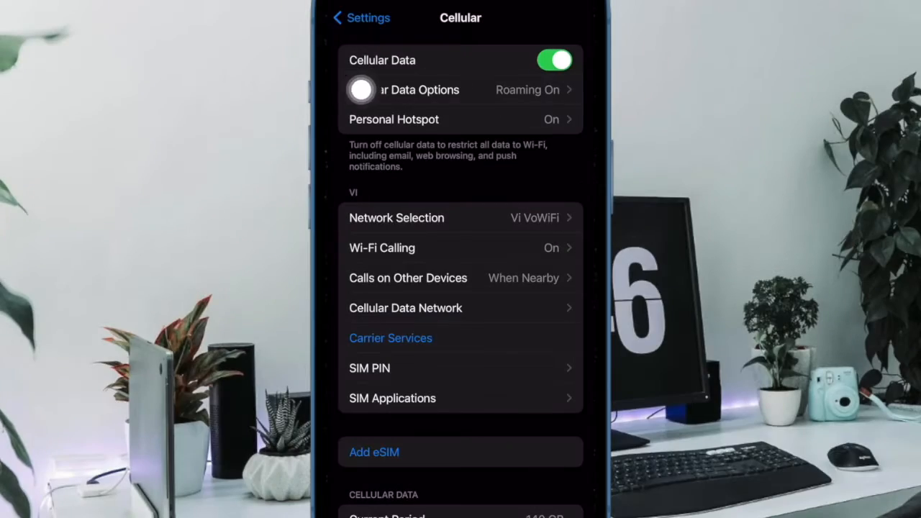
click(460, 89)
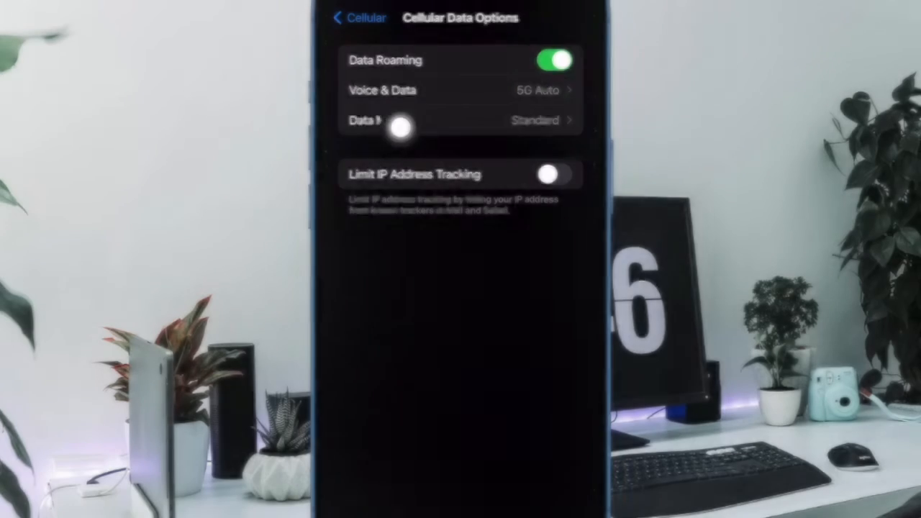